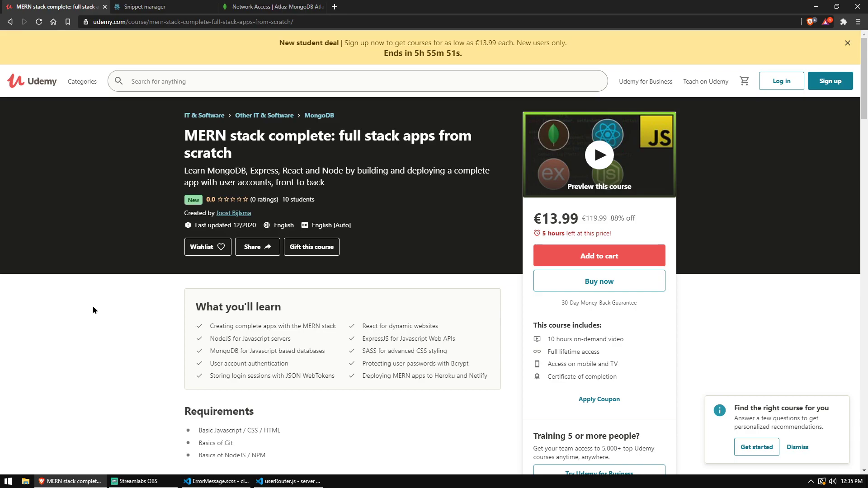
mouse_move(131, 330)
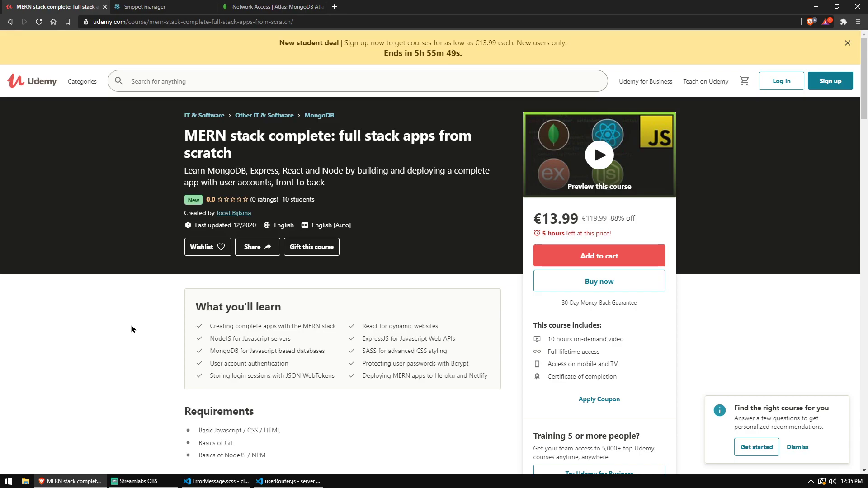
mouse_move(135, 173)
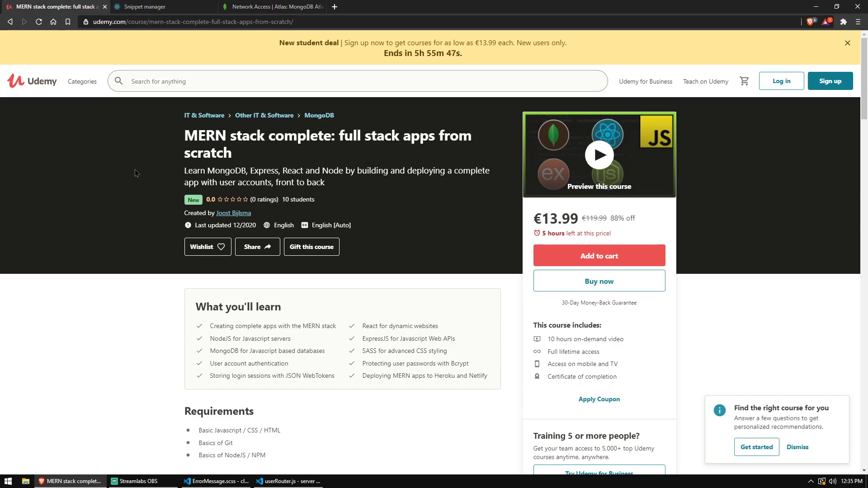
Step: Highlight the course title 'MERN stack complete' and the subtitle words MongoDB, Express, React and user accounts
double_click(260, 136)
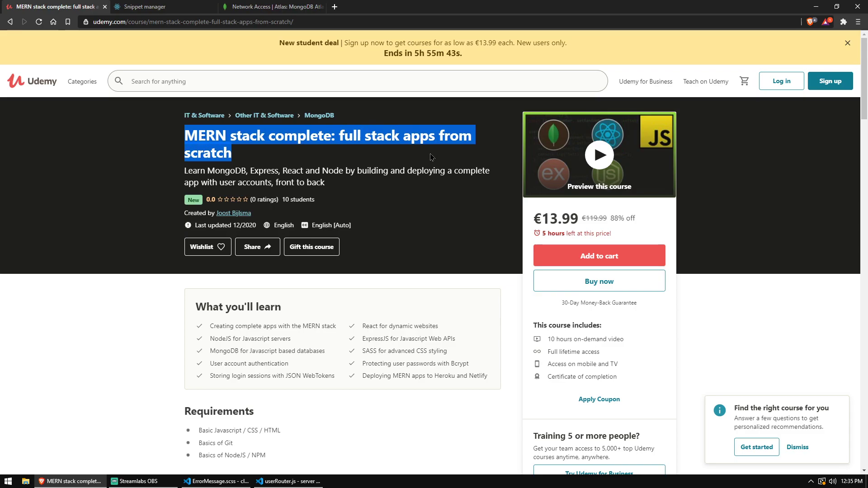
click(119, 187)
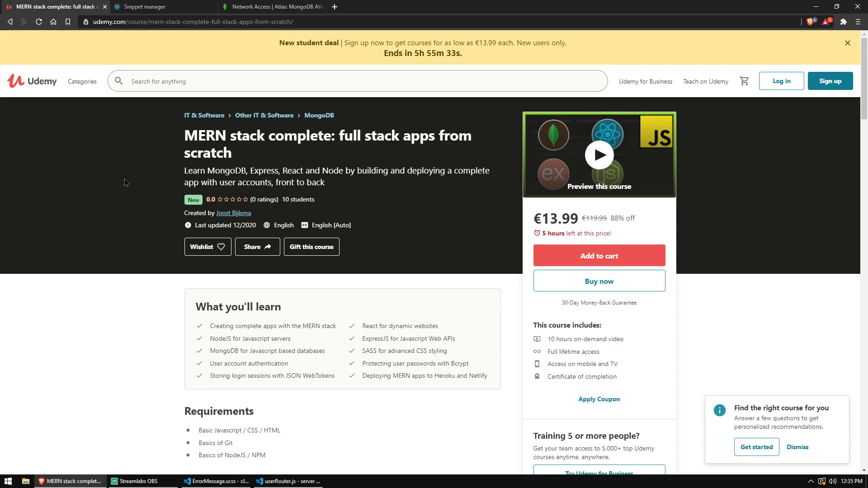
mouse_move(111, 188)
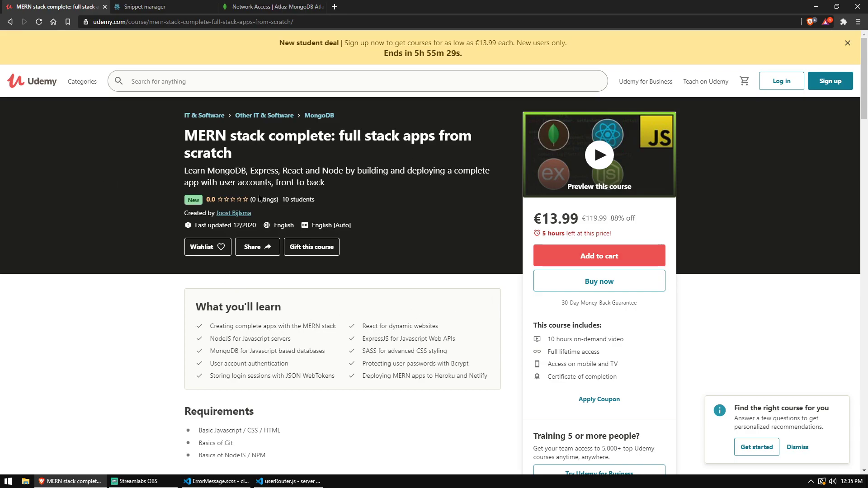
mouse_move(152, 188)
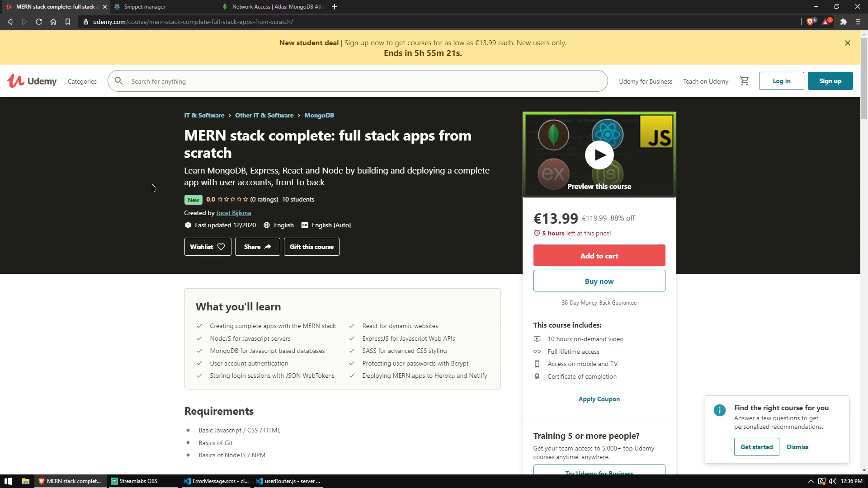
mouse_move(95, 60)
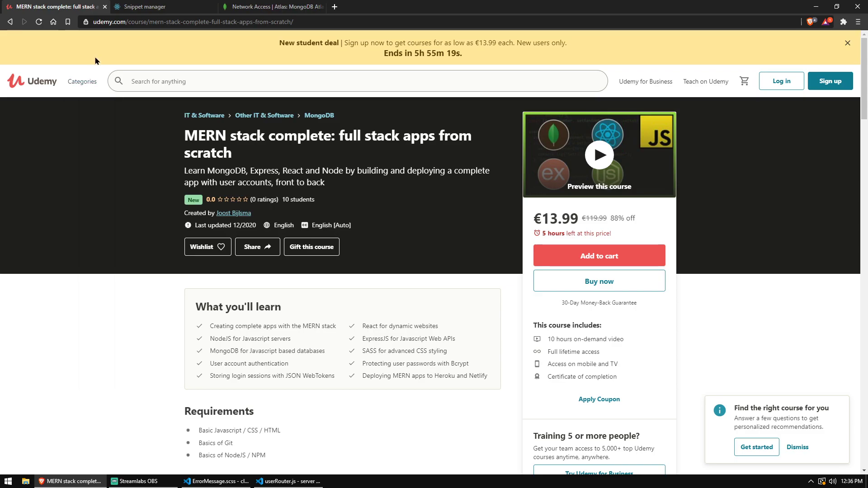
mouse_move(117, 230)
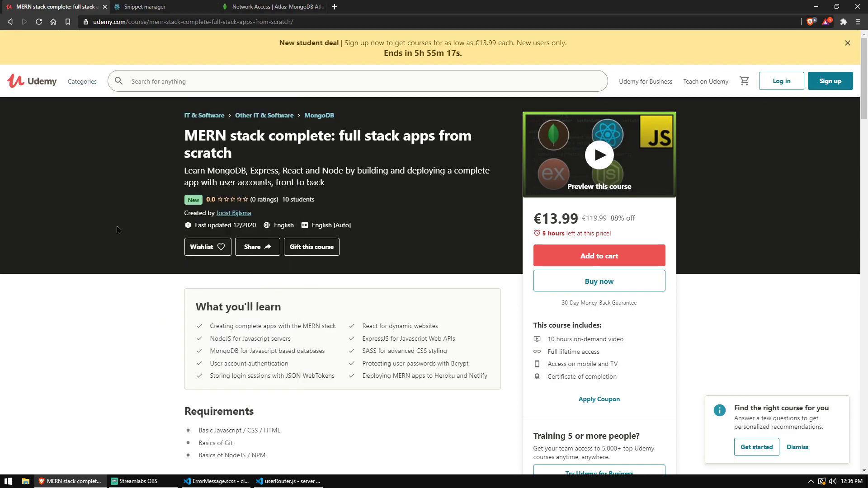
double_click(226, 171)
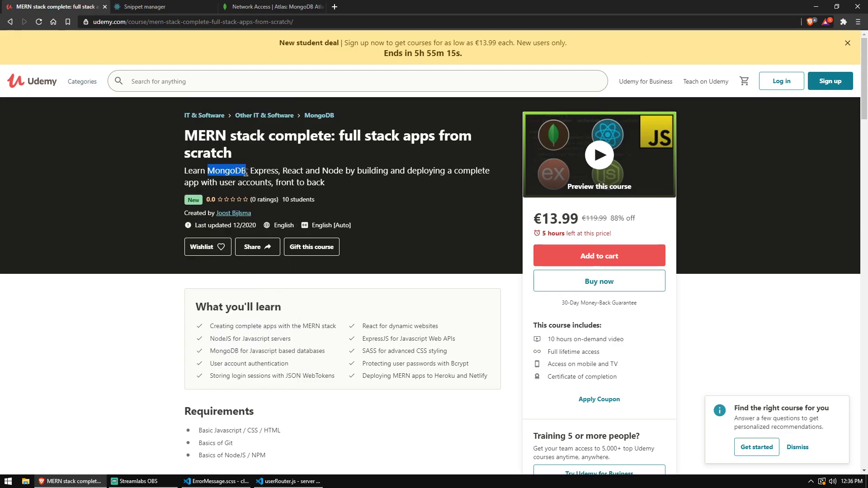
double_click(264, 171)
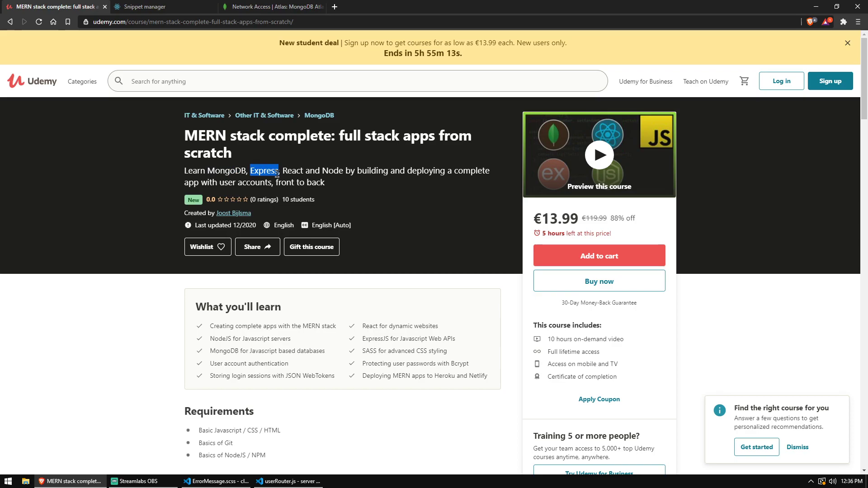
double_click(332, 171)
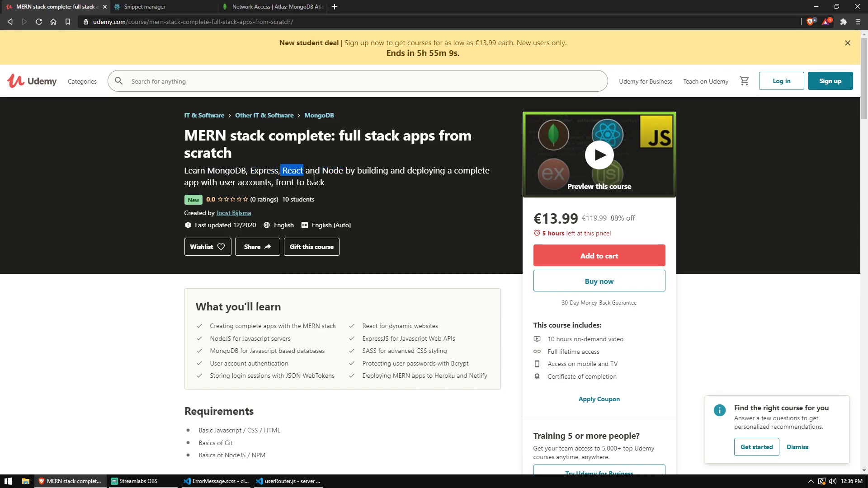
mouse_move(462, 187)
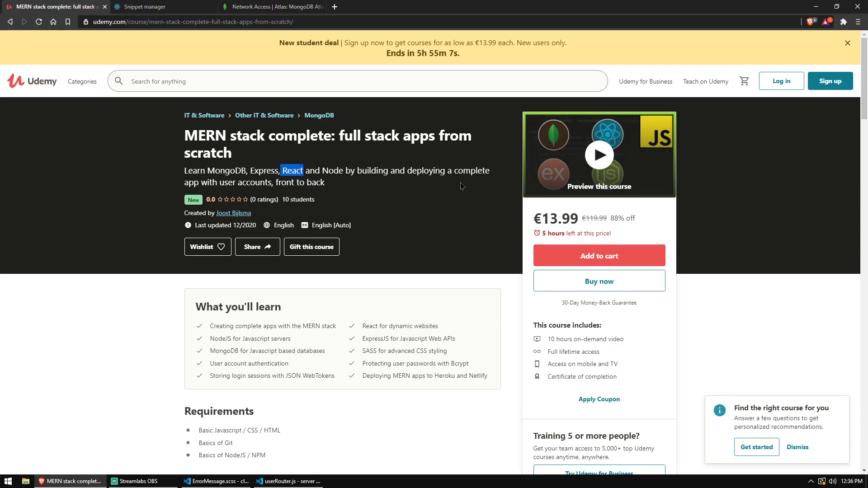
mouse_move(285, 183)
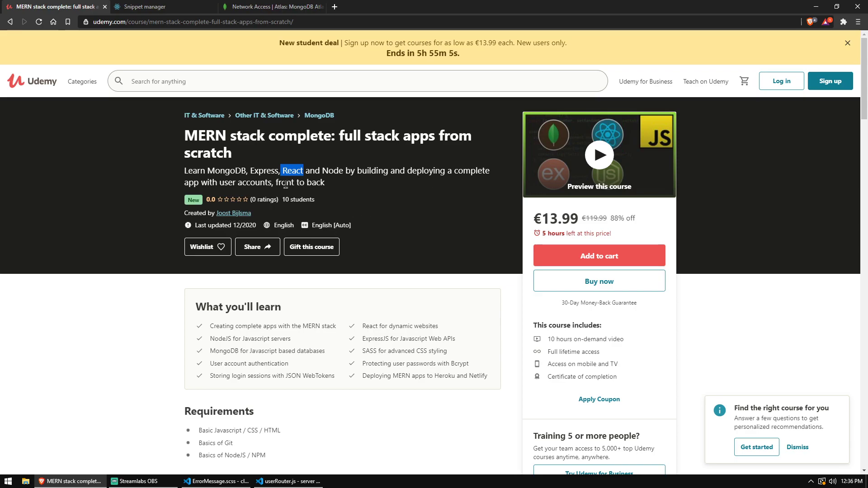
double_click(245, 181)
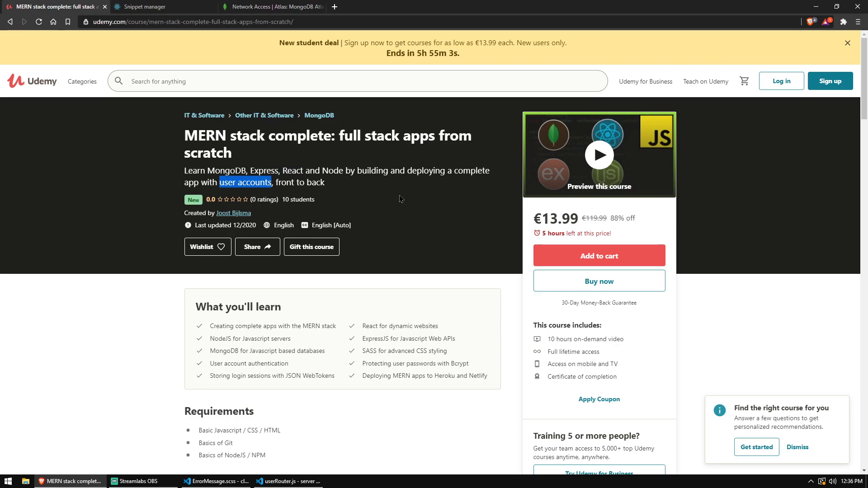
mouse_move(113, 216)
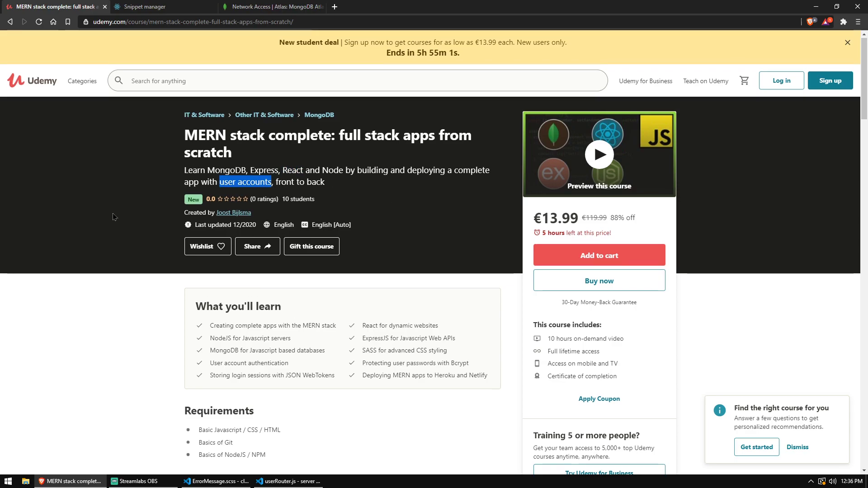
Step: Review the 'What you'll learn' outcomes, highlighting JSON WebTokens login sessions and Bcrypt password protection
scroll(down, 3)
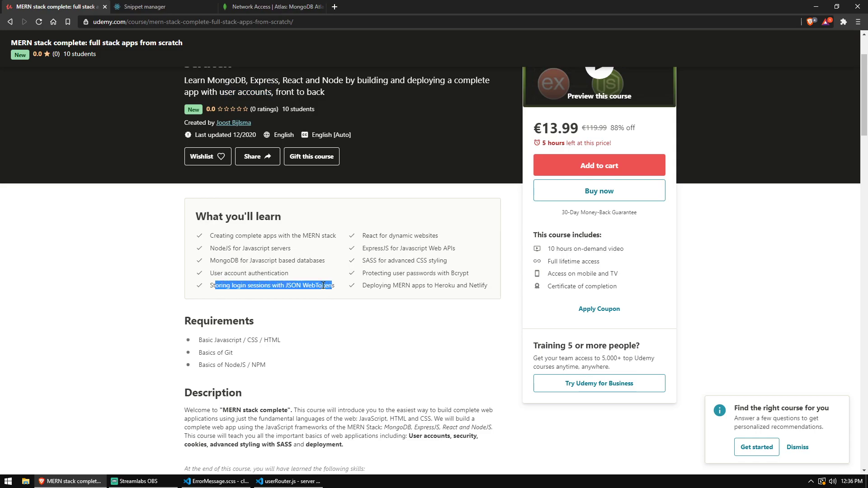
double_click(400, 235)
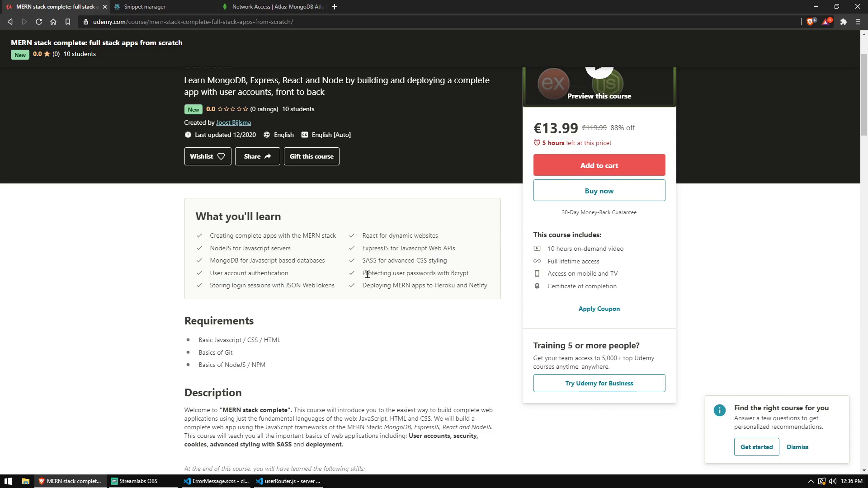
double_click(415, 273)
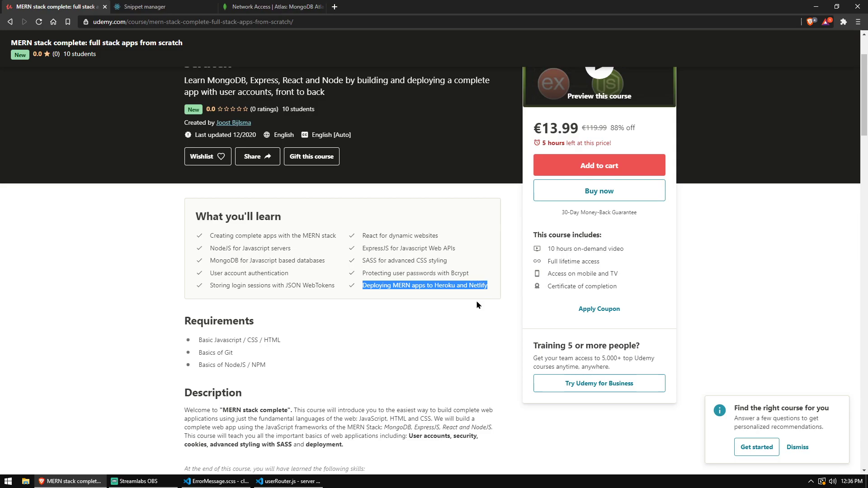
mouse_move(432, 326)
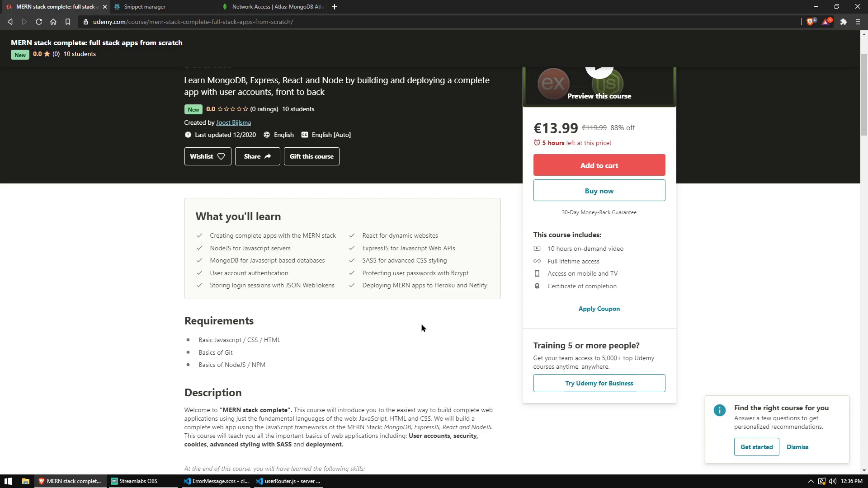
scroll(down, 3)
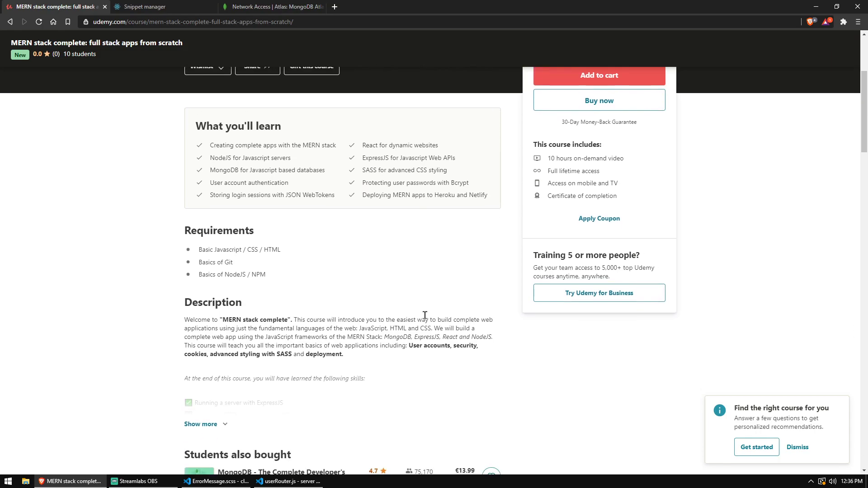
scroll(up, 3)
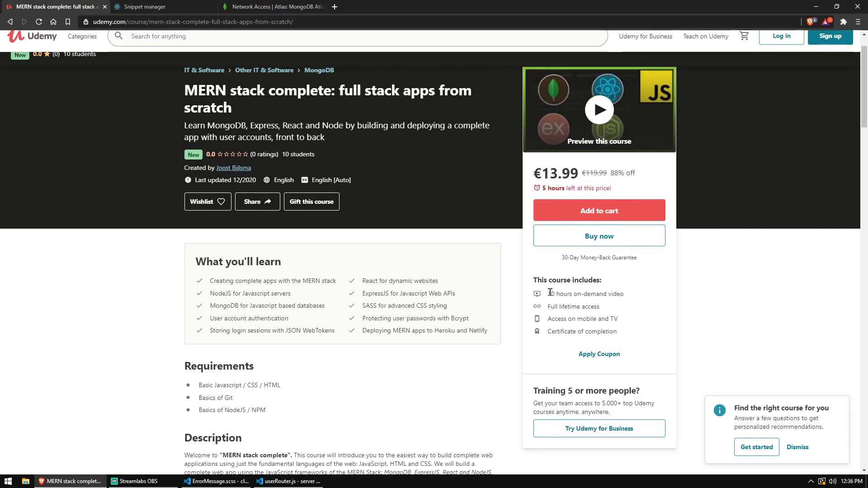
mouse_move(713, 296)
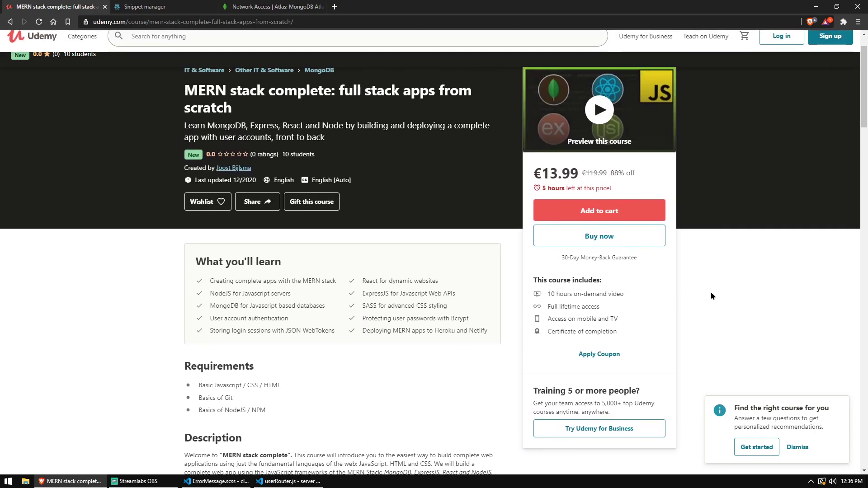
mouse_move(323, 305)
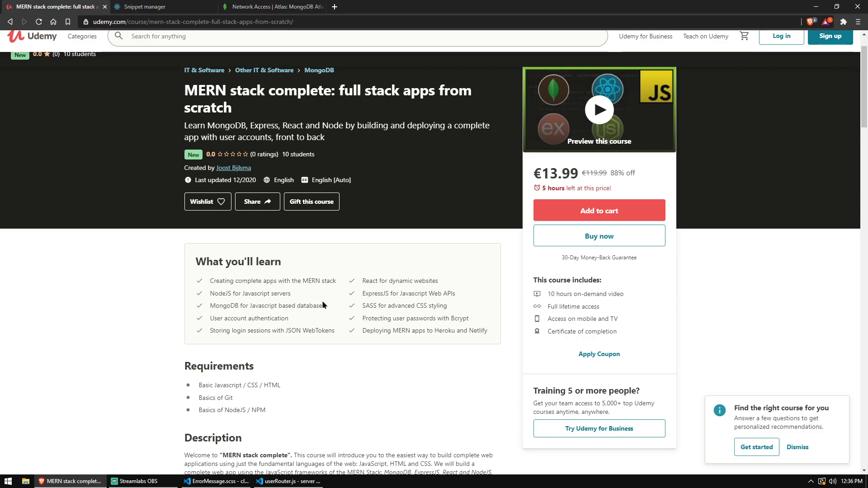
mouse_move(348, 415)
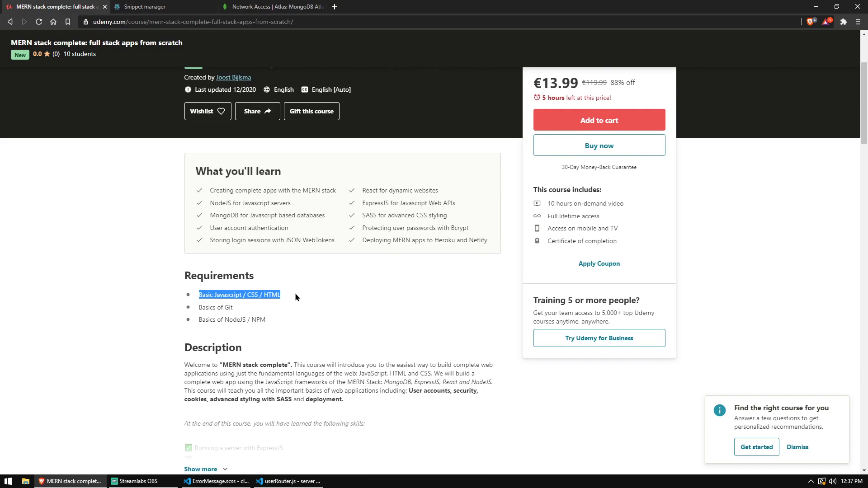
mouse_move(326, 330)
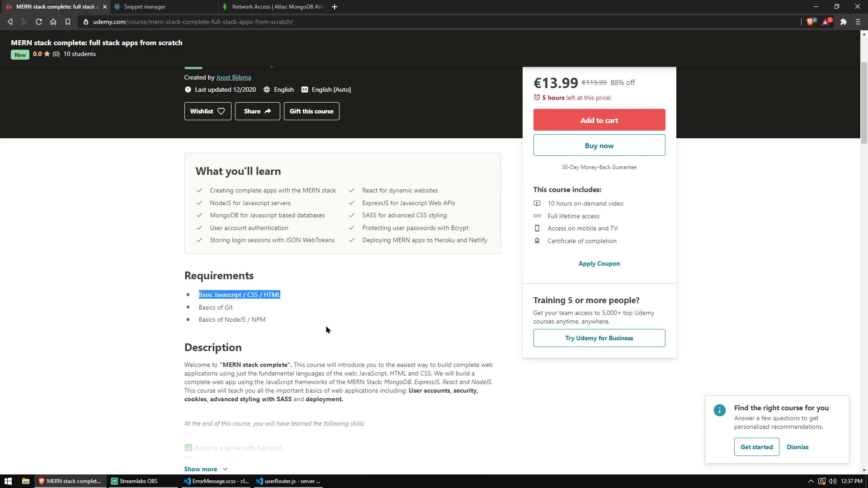
mouse_move(198, 308)
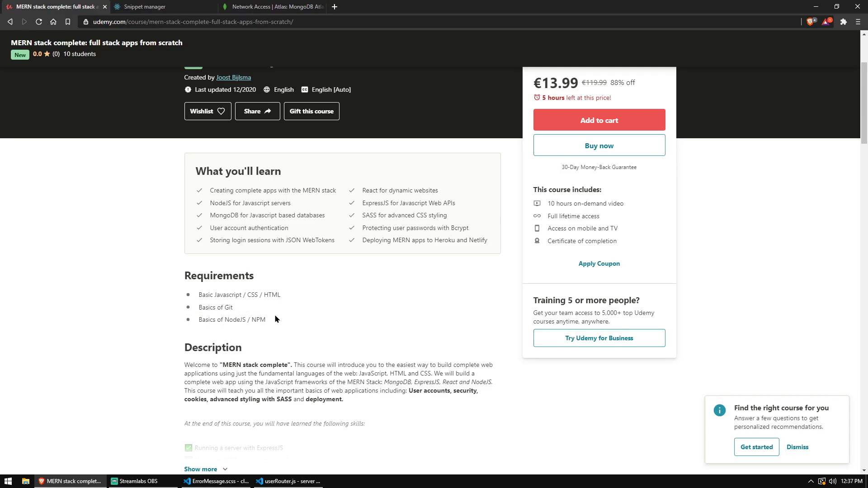
mouse_move(312, 324)
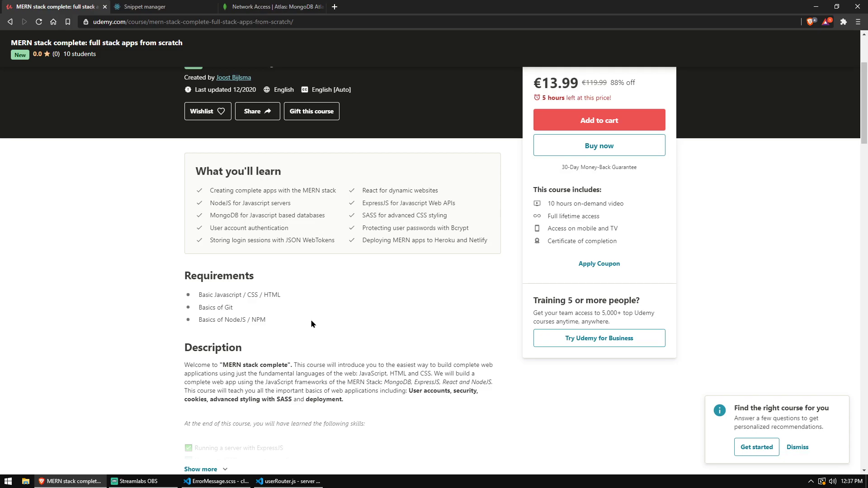
mouse_move(280, 304)
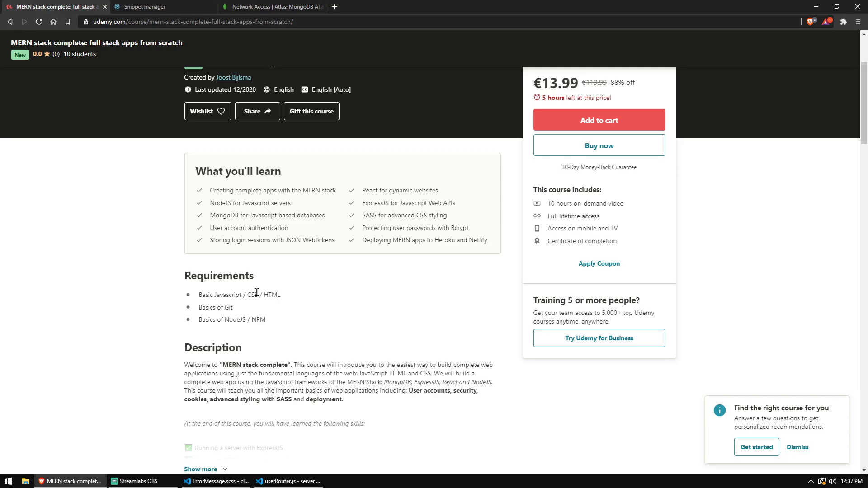
mouse_move(76, 311)
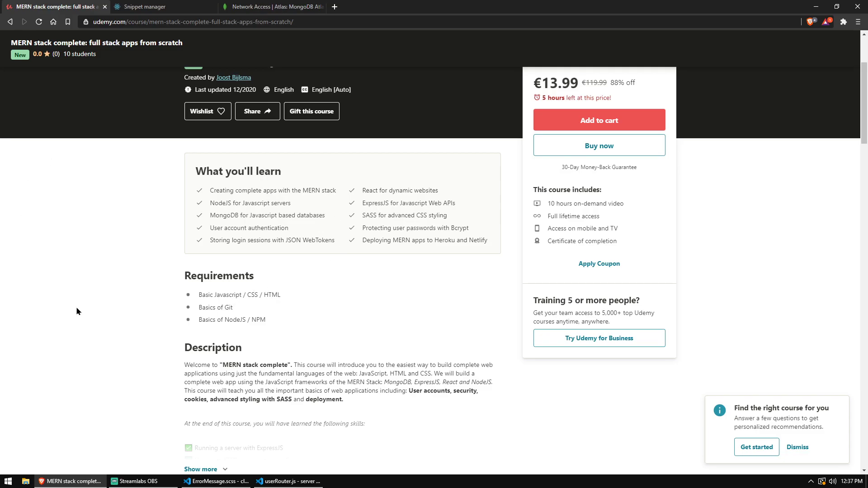
mouse_move(117, 307)
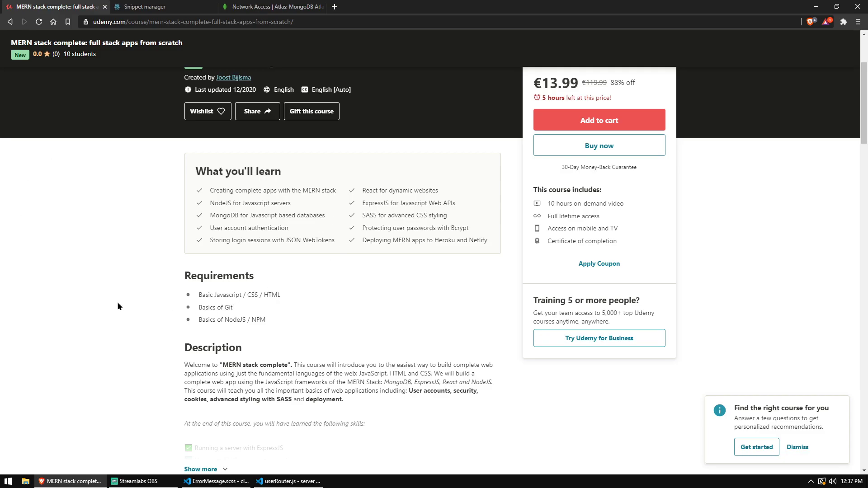
mouse_move(111, 226)
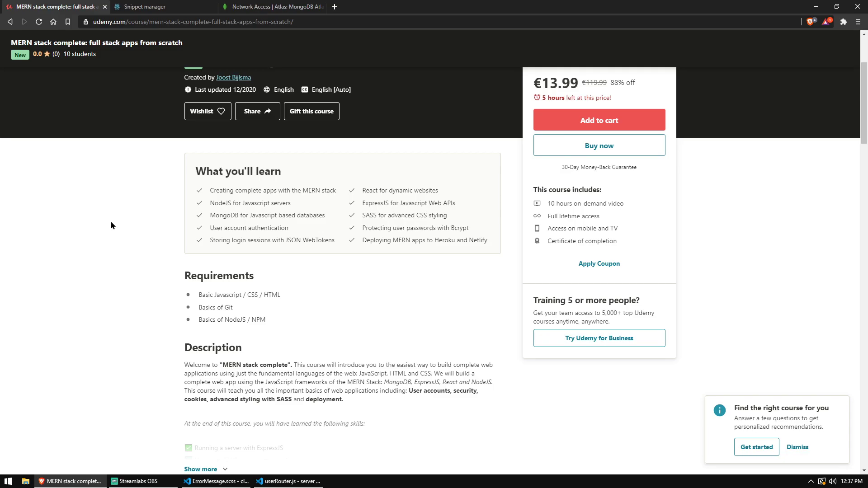
mouse_move(137, 284)
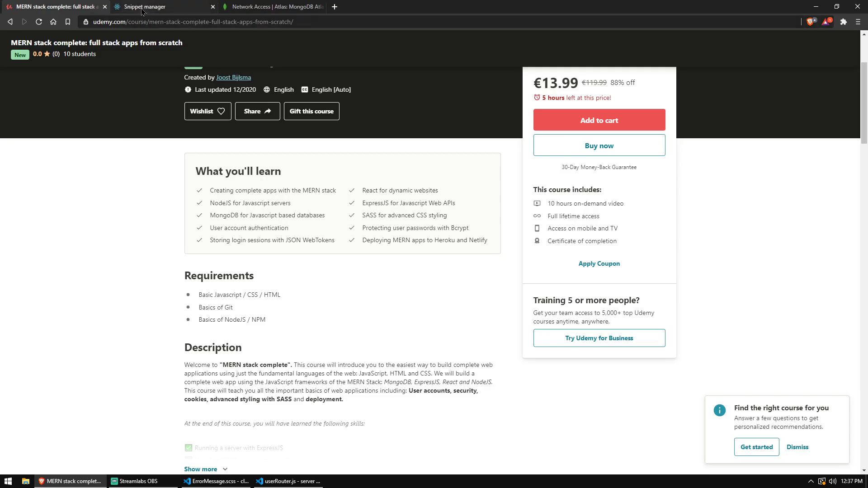
Step: Switch to the Snippet manager app and bring up the 'Register a new account' form
click(145, 6)
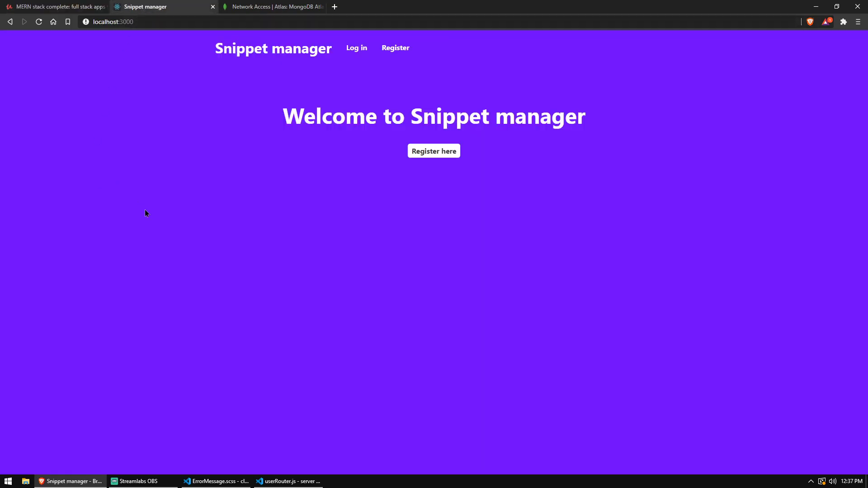
mouse_move(133, 191)
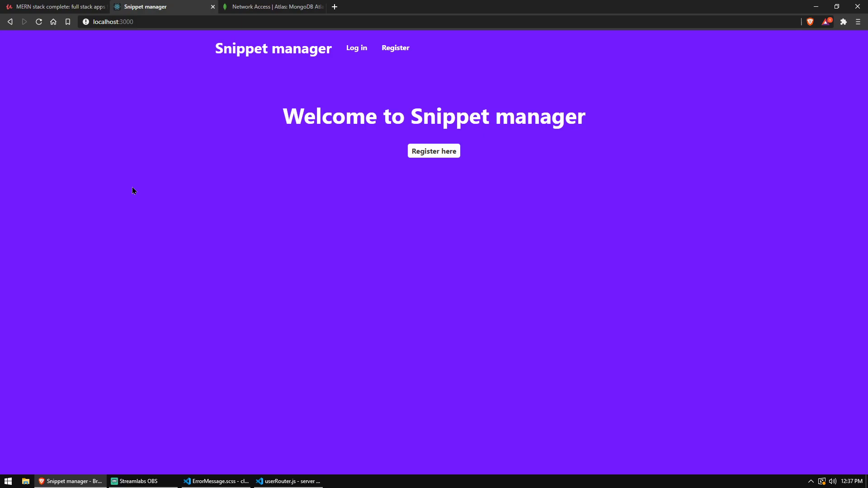
mouse_move(135, 81)
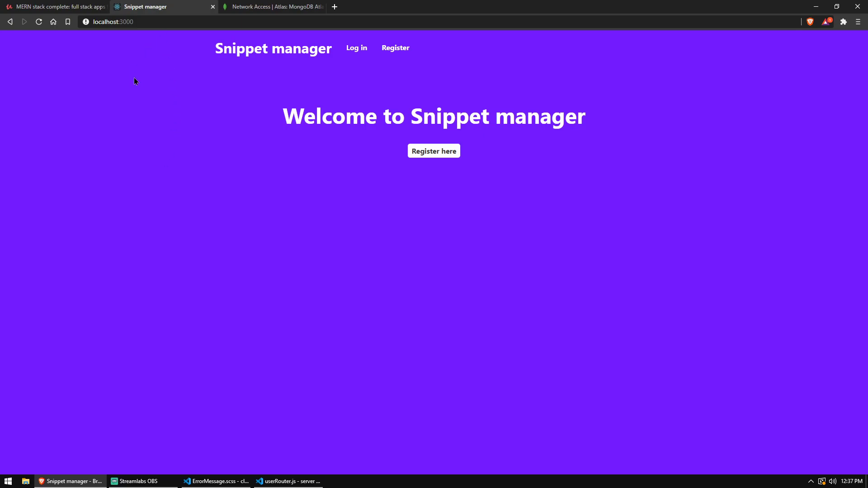
mouse_move(405, 141)
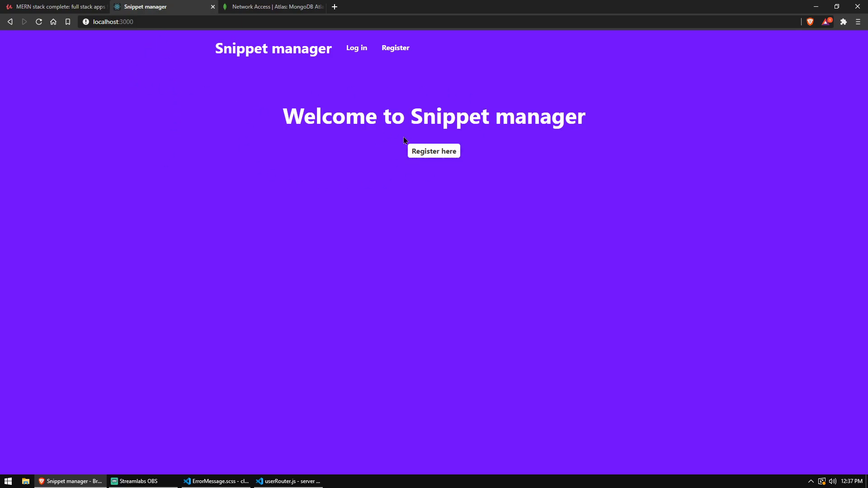
click(433, 151)
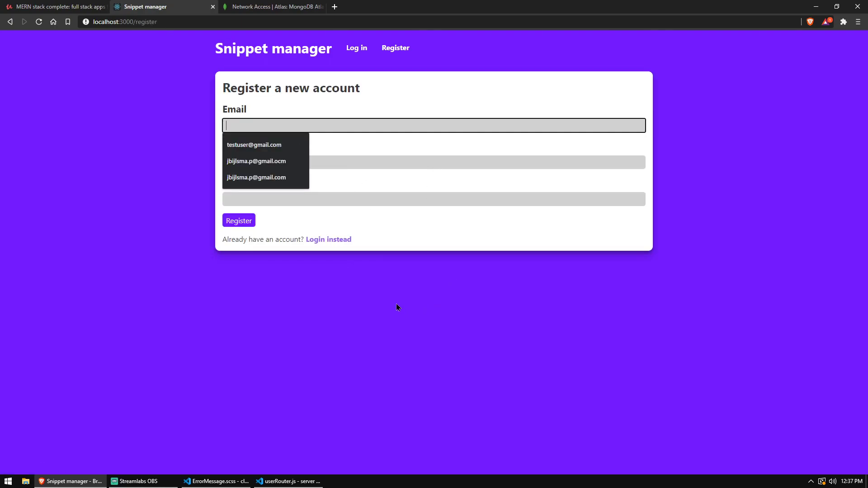
Step: Register an account with a gmail address, clearing the password mismatch error and resubmitting to land on the empty snippets list
text(awesome)
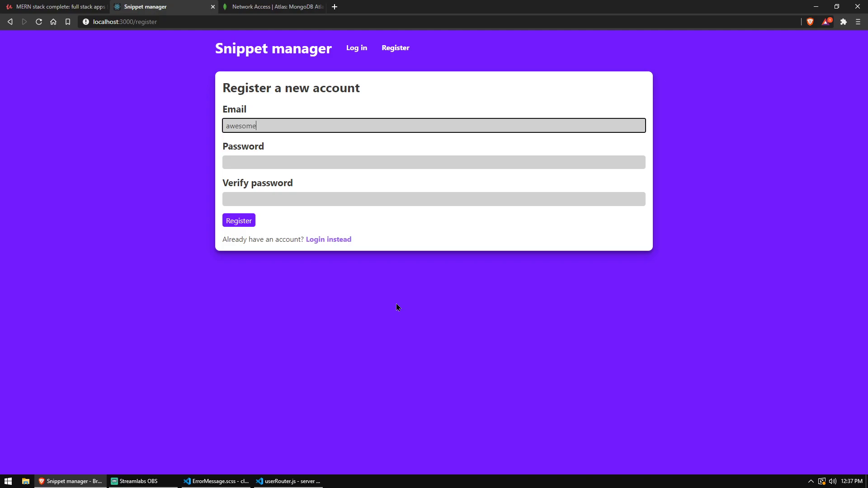
text(user@gmail.com)
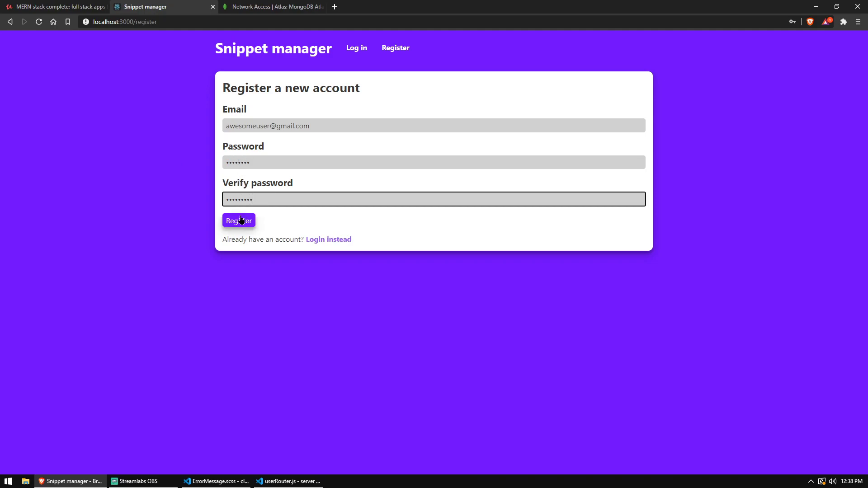
click(238, 221)
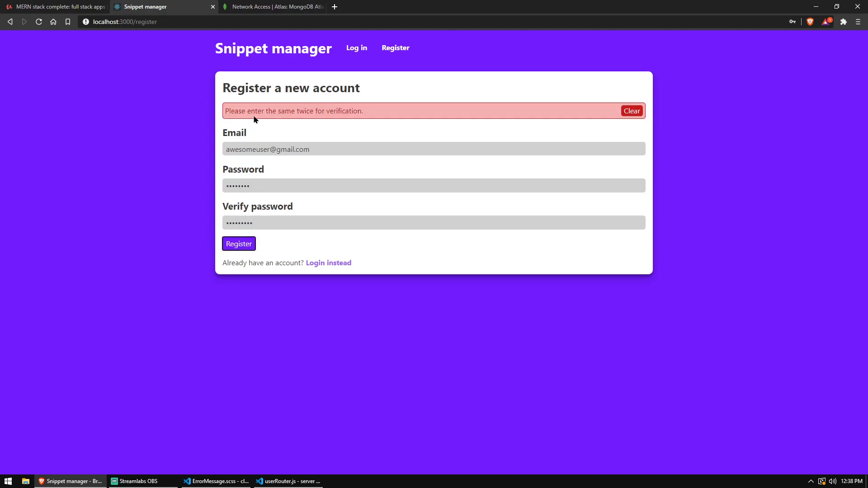
click(632, 110)
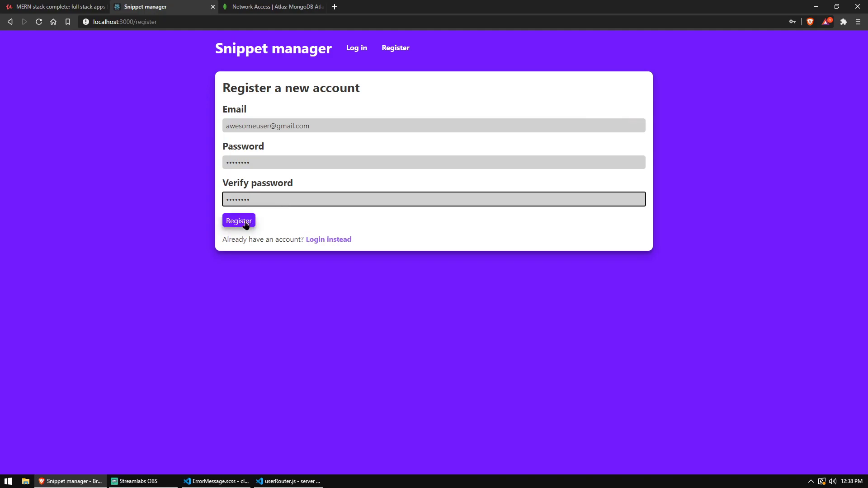
click(238, 221)
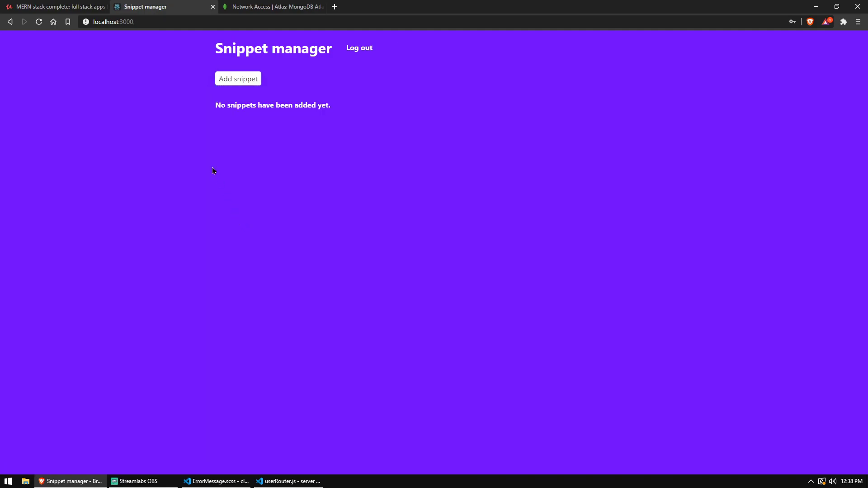
Step: Add a snippet titled 'awesome console message' with code console.log("this is awesome"); and save it
click(238, 78)
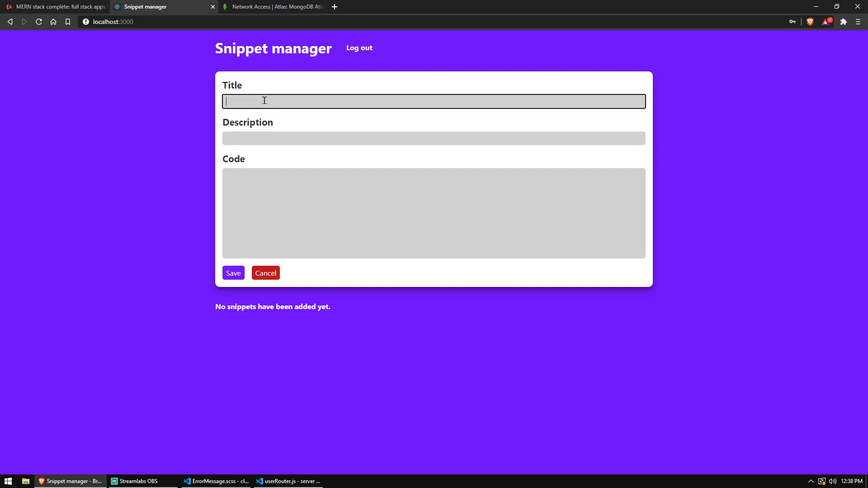
mouse_move(245, 134)
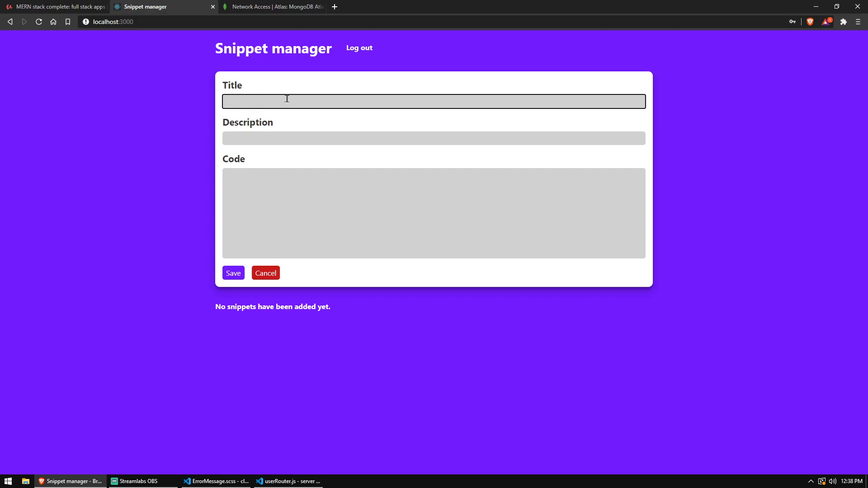
text(awe)
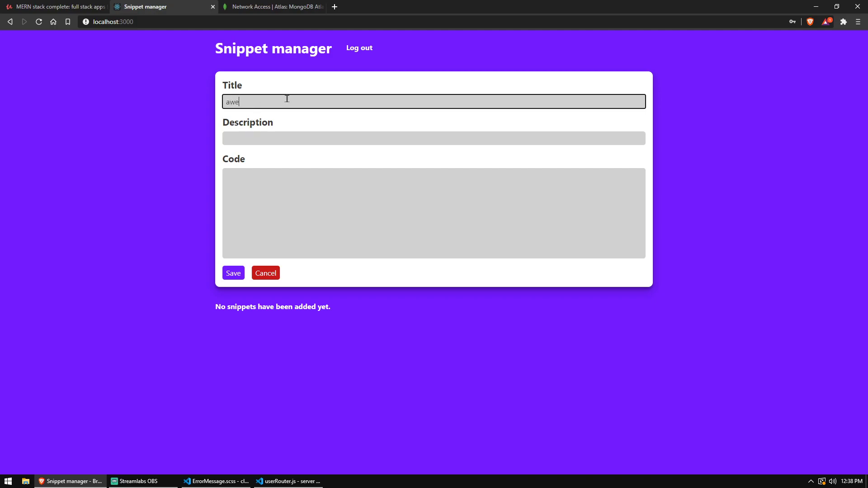
text(some console message)
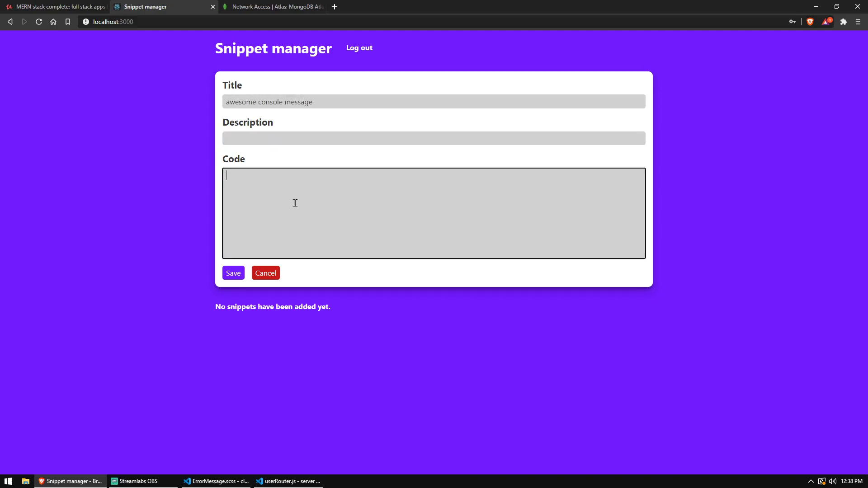
text(conso)
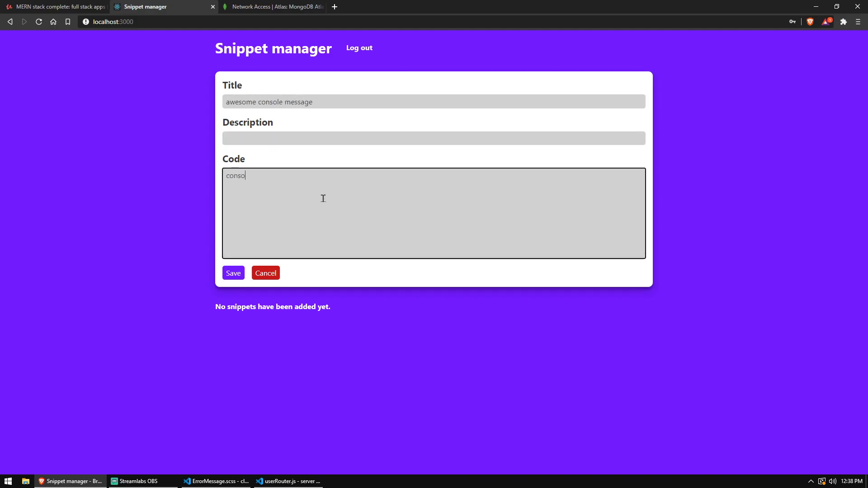
text(le.log)
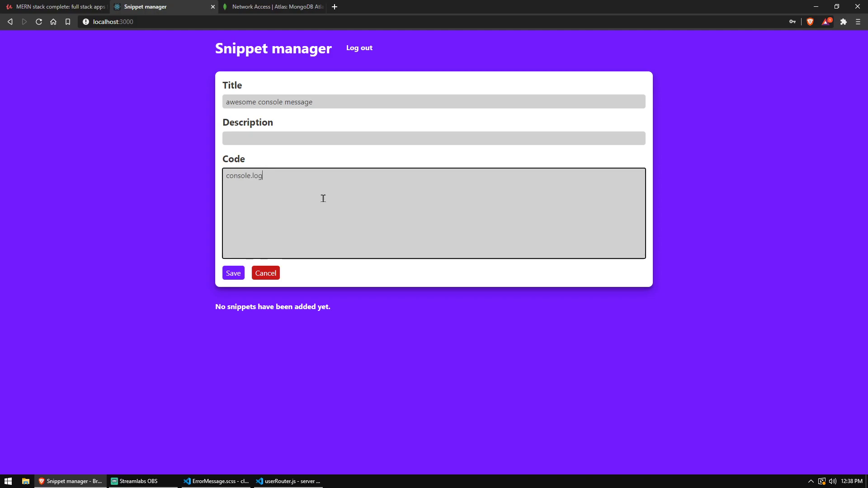
text(("this is awesome)
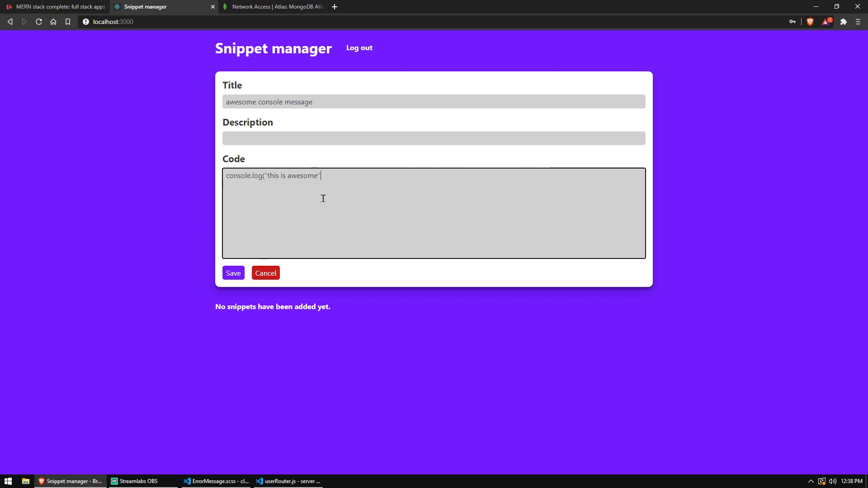
text();)
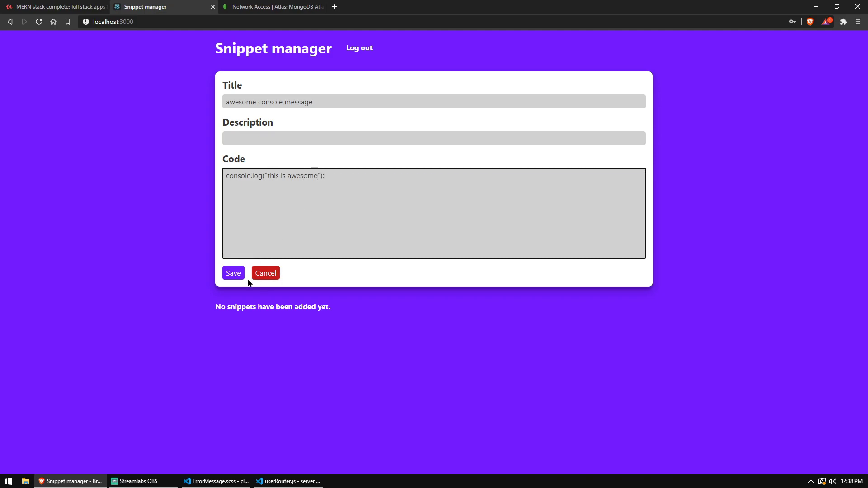
click(232, 273)
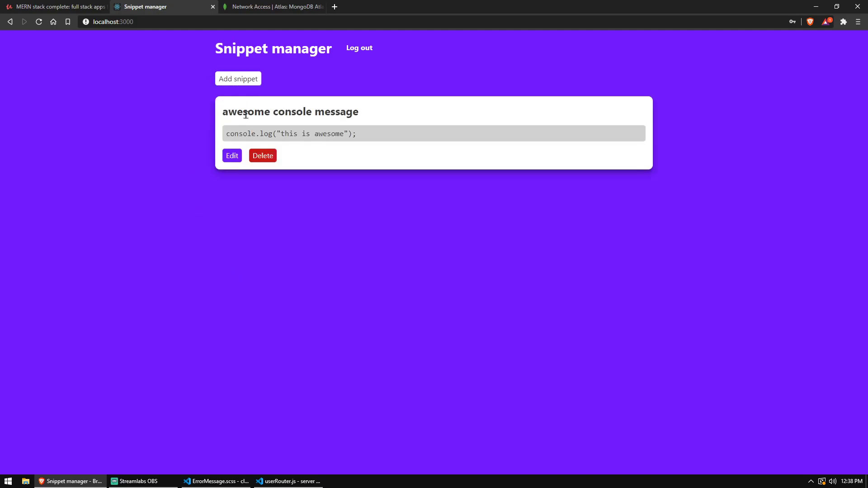
click(274, 6)
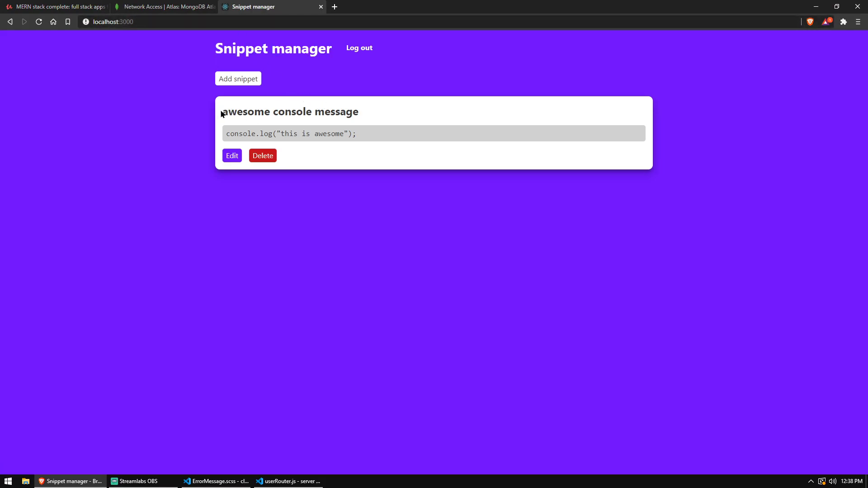
mouse_move(359, 48)
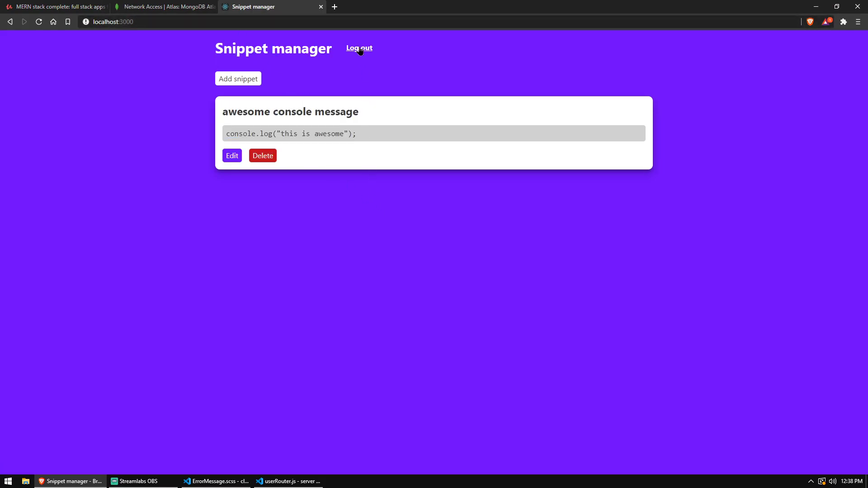
mouse_move(226, 166)
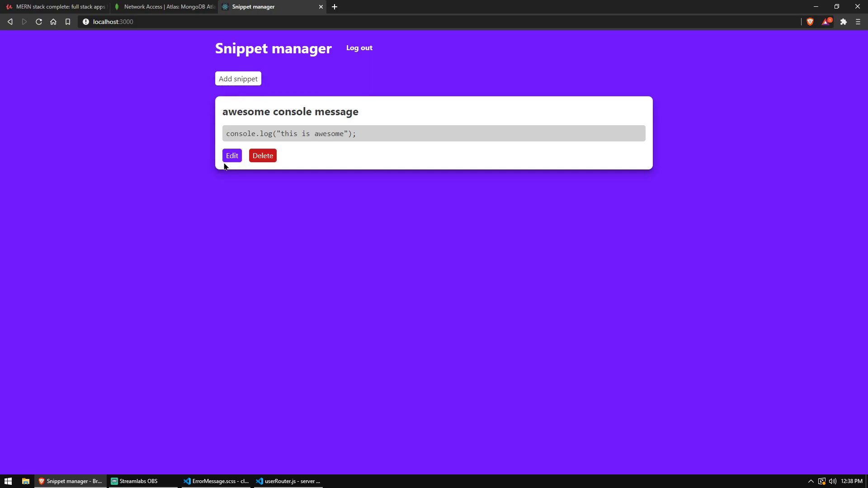
Step: Edit the 'awesome console message' snippet to append a balloon emoji via the Win+. picker and save it
click(231, 156)
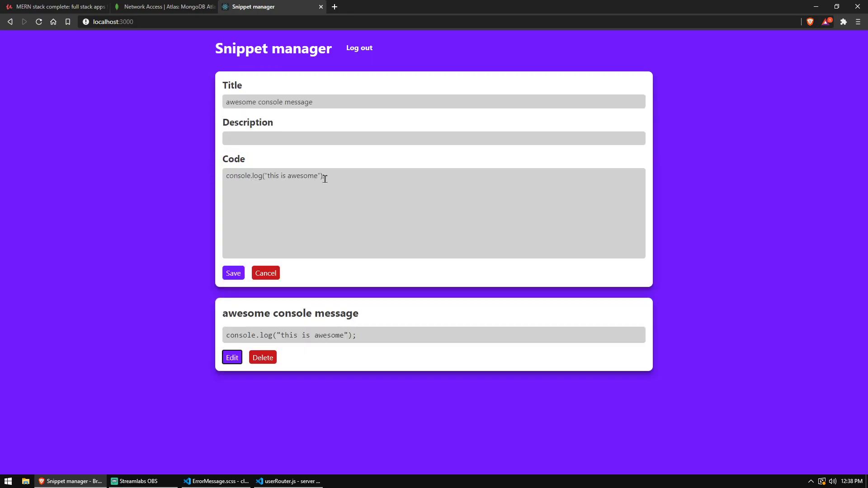
key(Win+.)
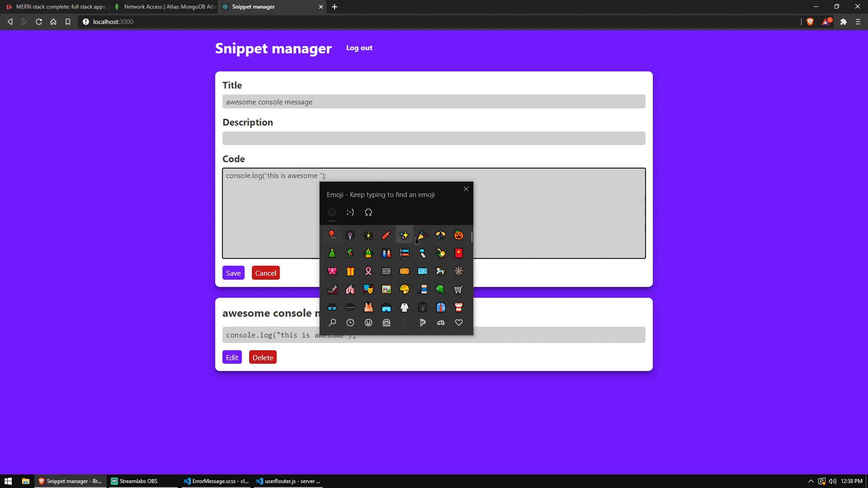
click(332, 235)
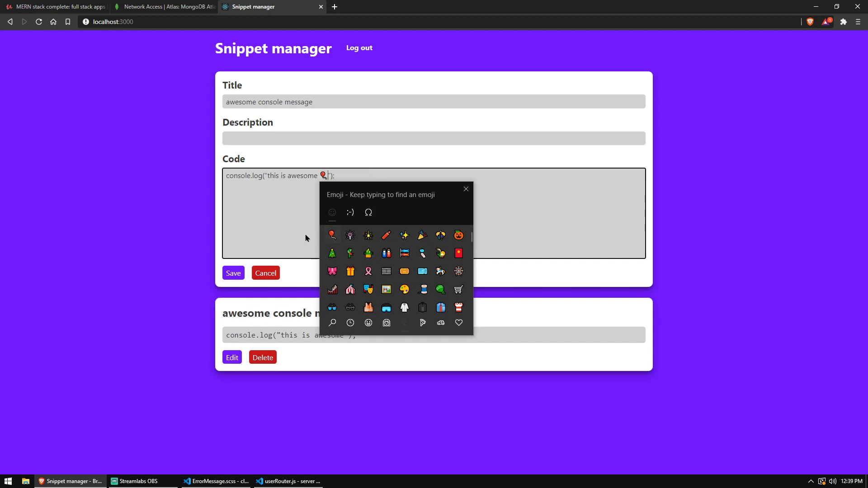
click(233, 273)
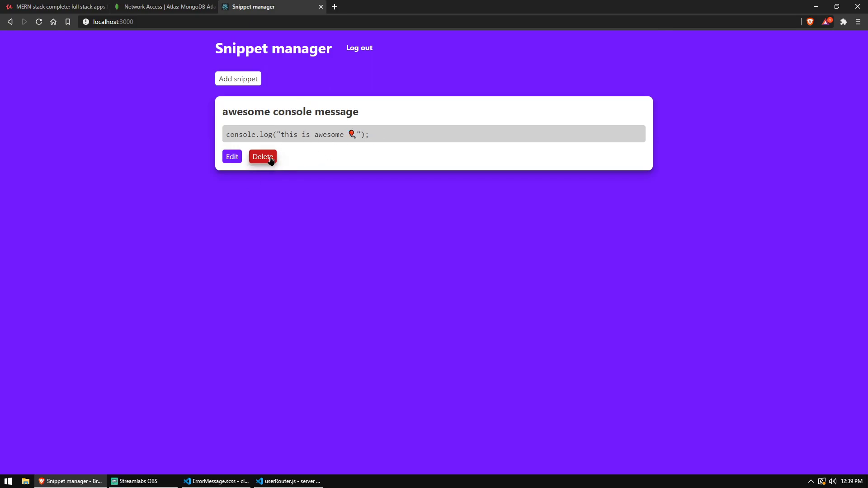
mouse_move(141, 146)
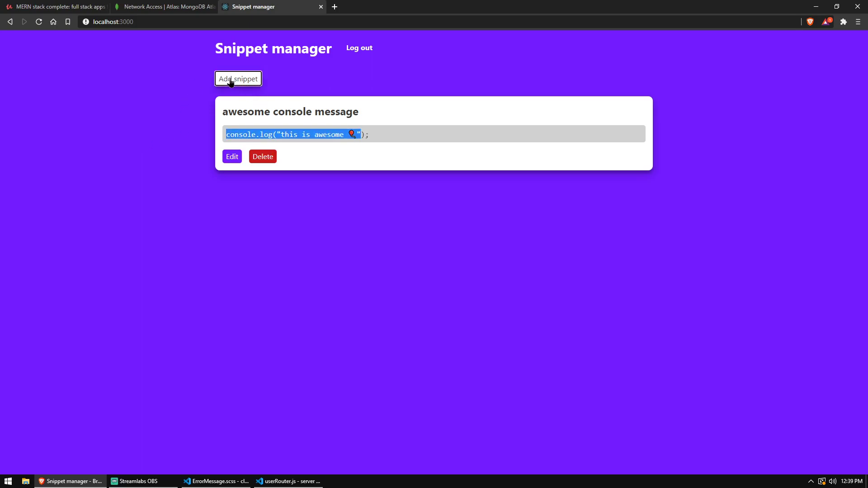
Step: Start another snippet form, then return to the Udemy MERN stack complete course page
click(232, 157)
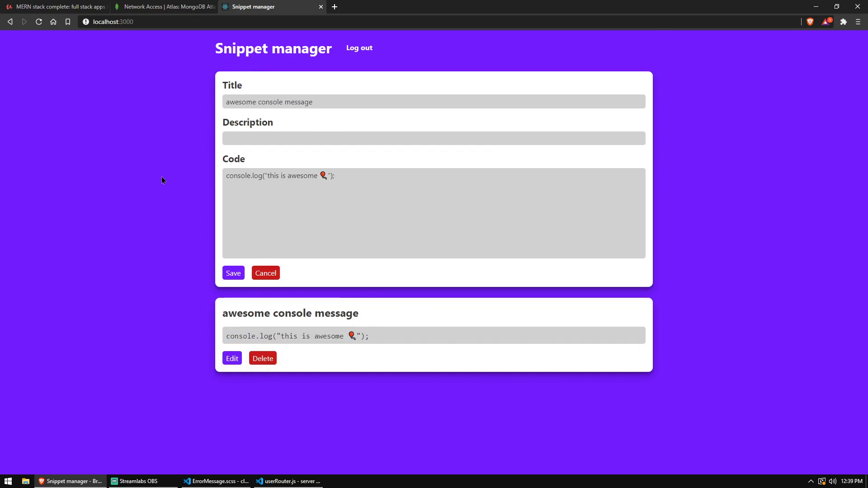
mouse_move(178, 227)
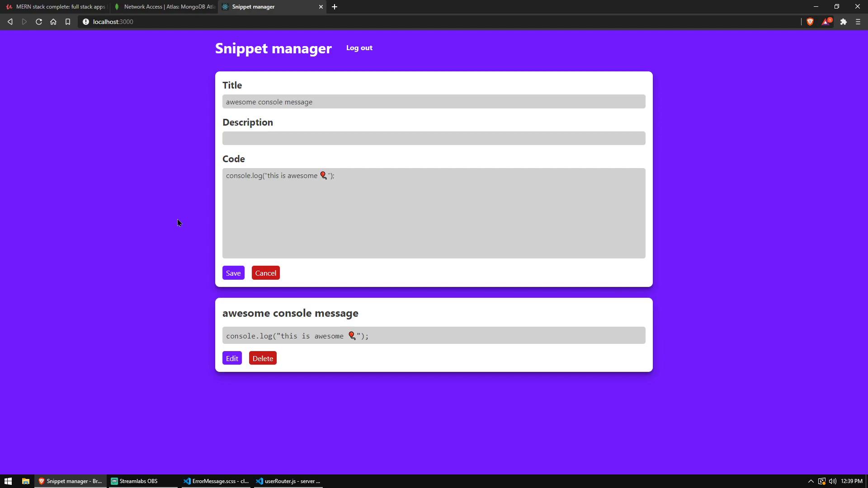
click(56, 6)
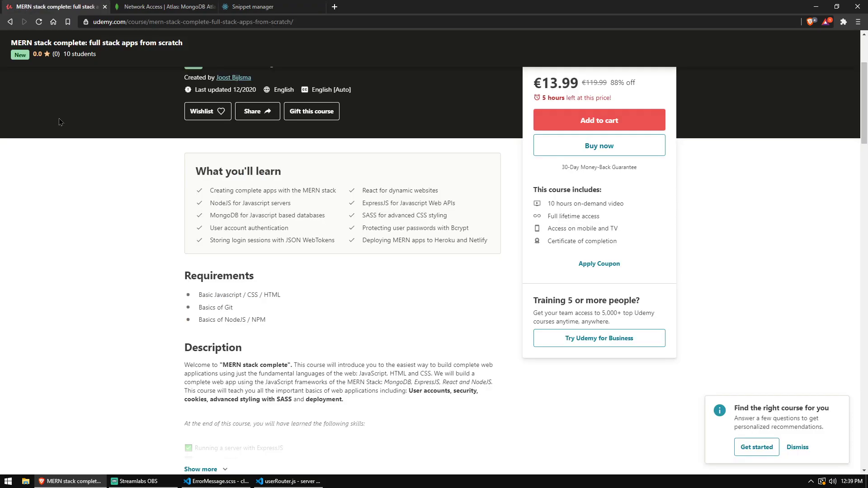
scroll(up, 3)
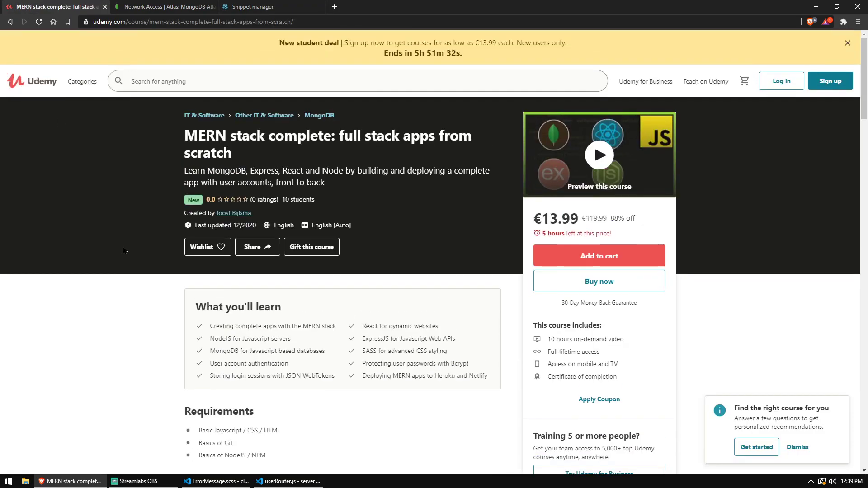
mouse_move(98, 248)
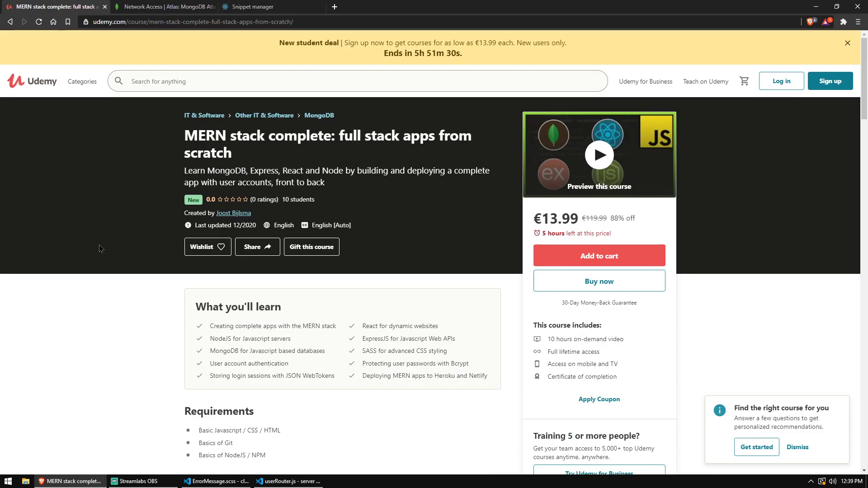
mouse_move(182, 260)
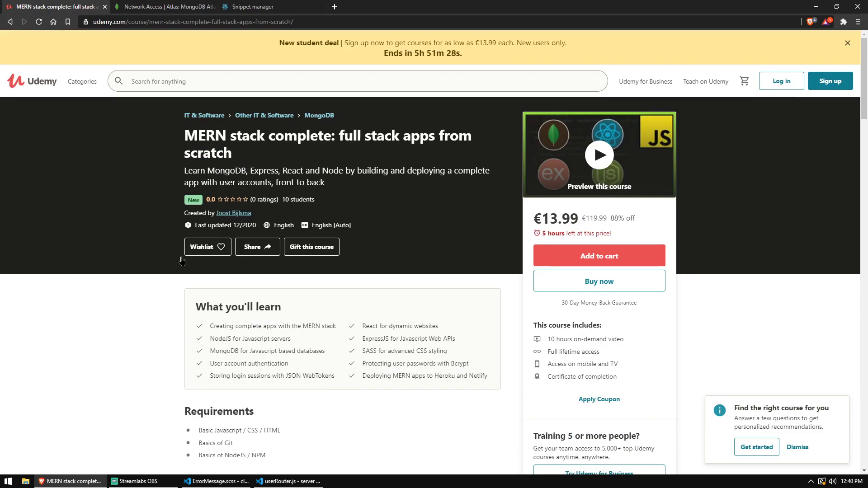
mouse_move(73, 240)
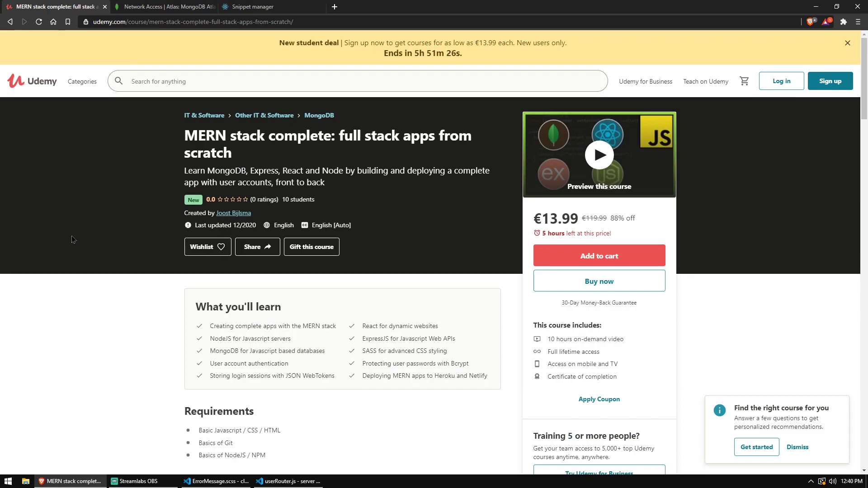
mouse_move(58, 205)
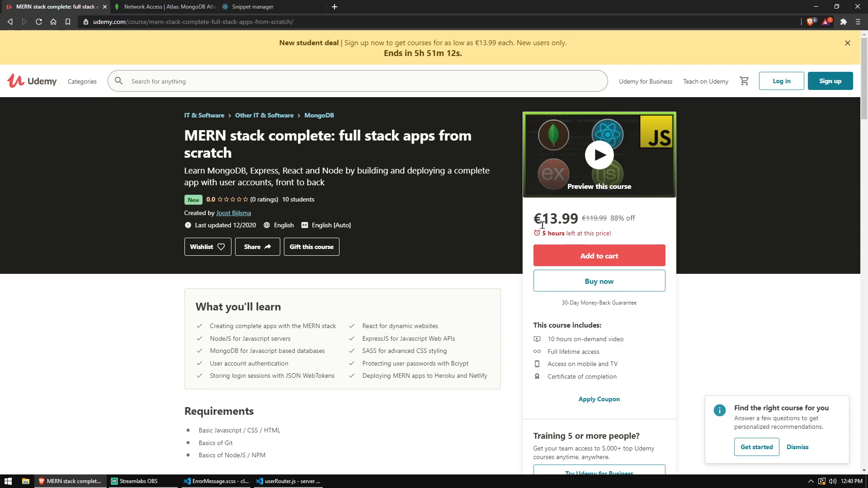
mouse_move(724, 238)
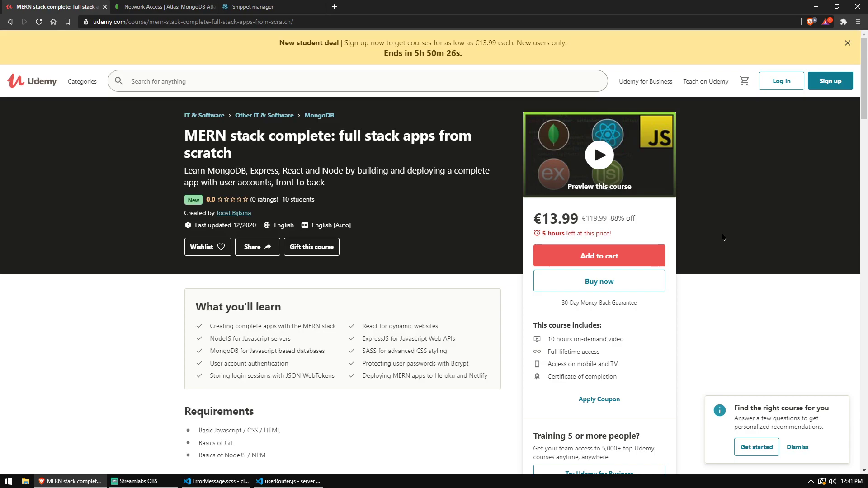
mouse_move(775, 201)
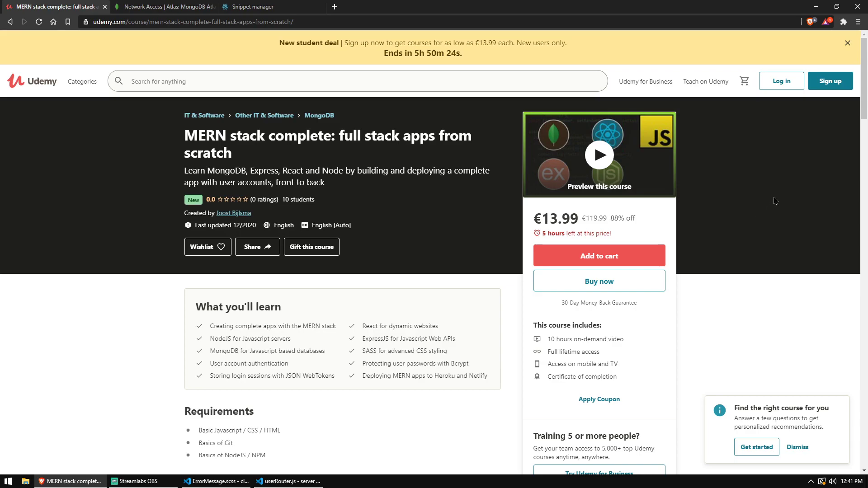